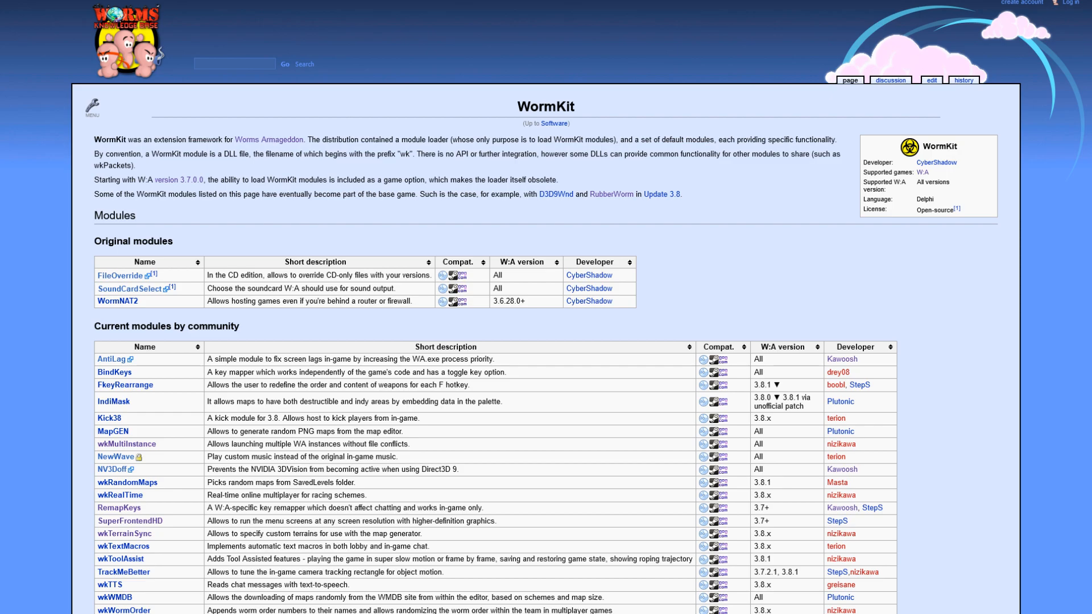
- Leave the WormKit module list for a new Firefox tab
left_click(118, 510)
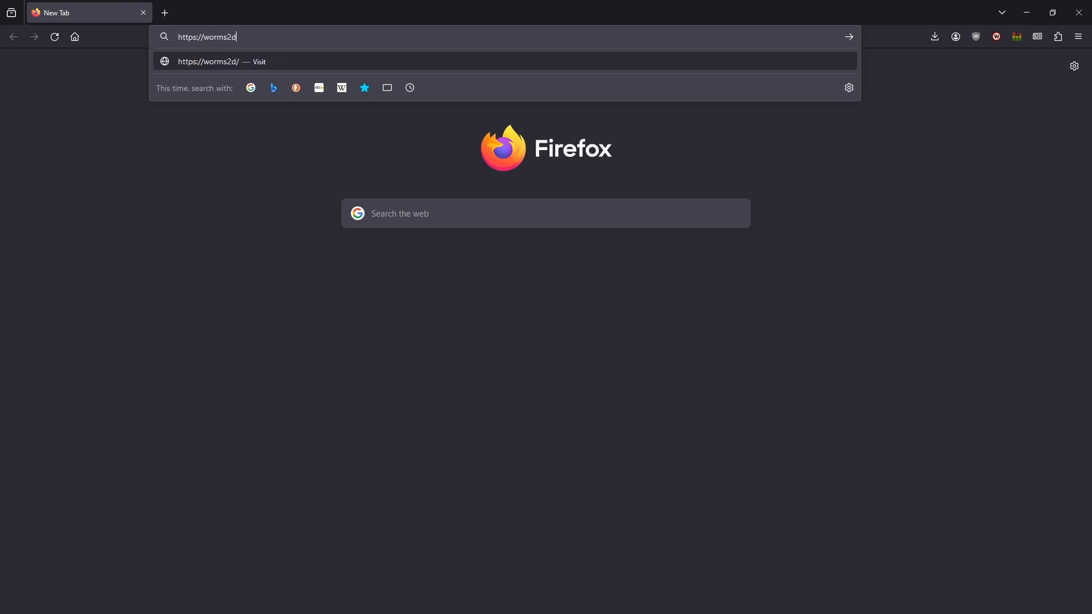
- Go to worms2d.info/WkRemapKeys and download the RemapKeys 1.2.1 zip archive
type(".info/W")
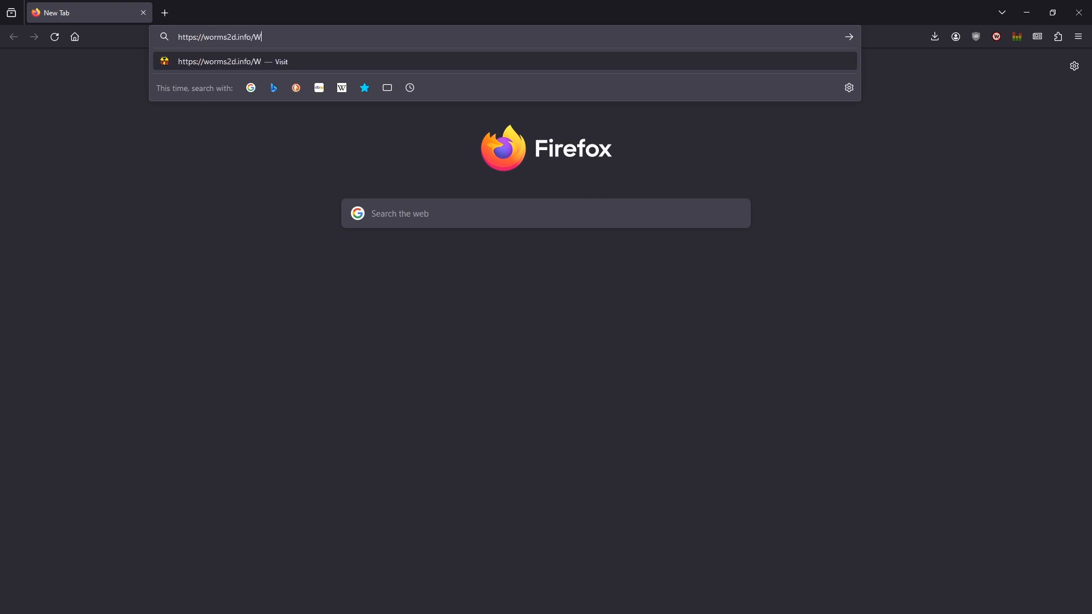
type("kRemapKe")
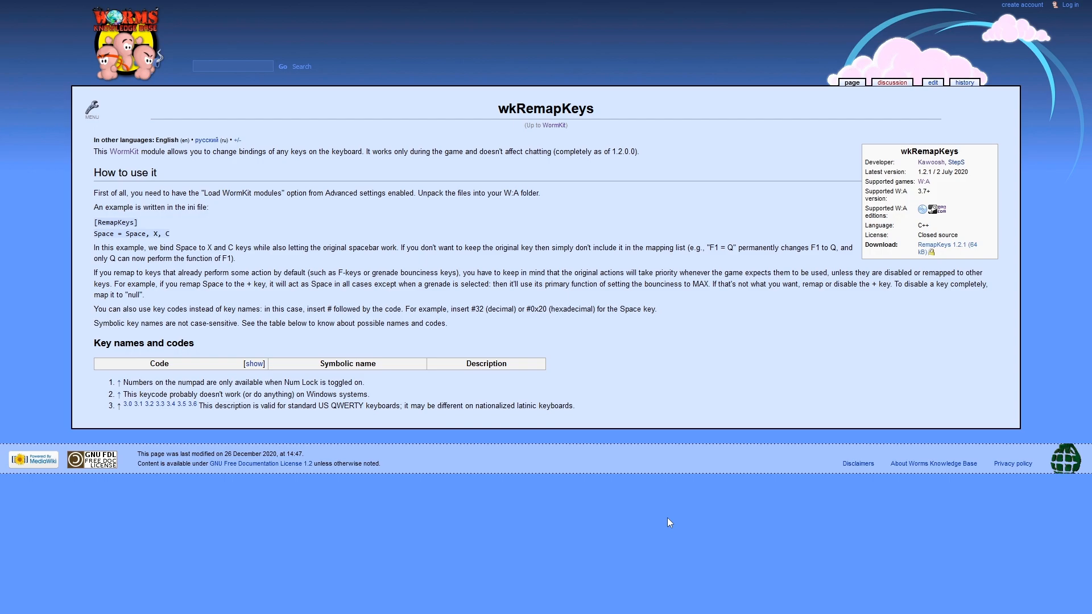
mouse_move(932, 171)
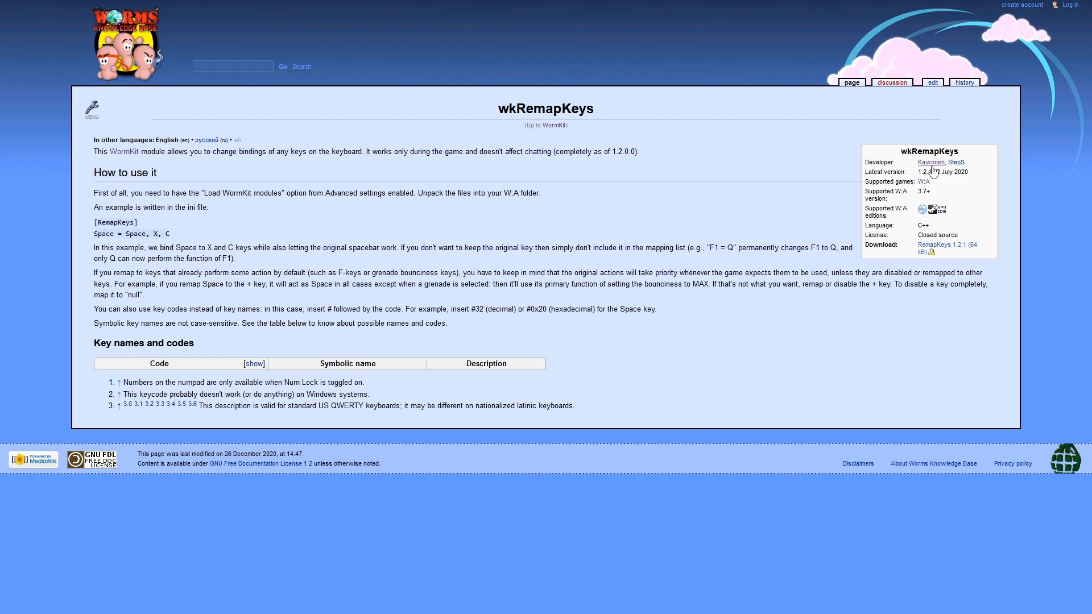
left_click(934, 245)
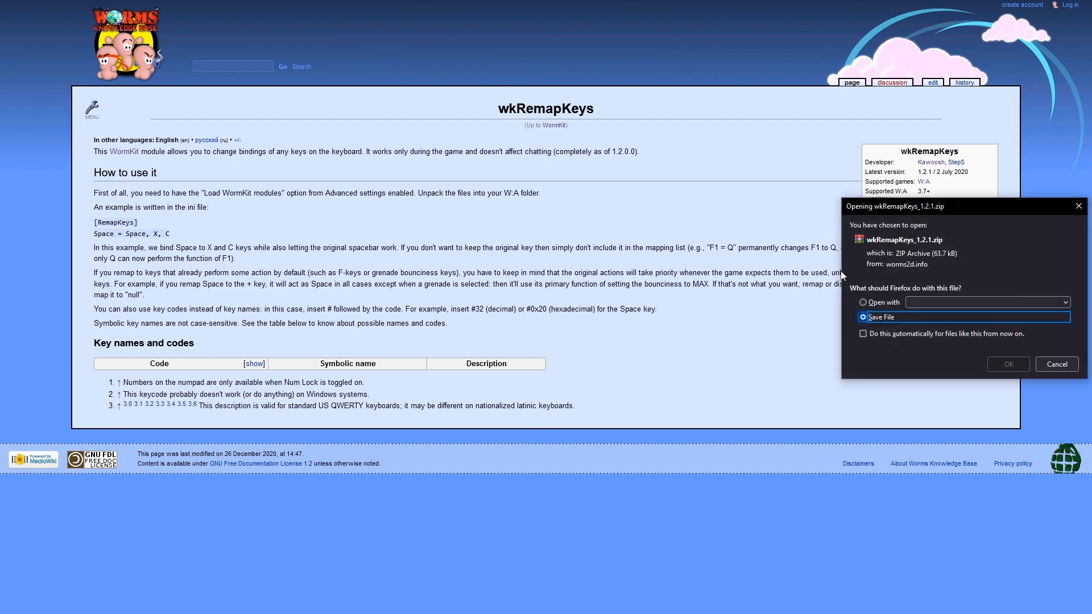
- Extract wkRemapKeys_1.2.1.zip with WinRAR into the Worms Armageddon folder
left_click(1007, 363)
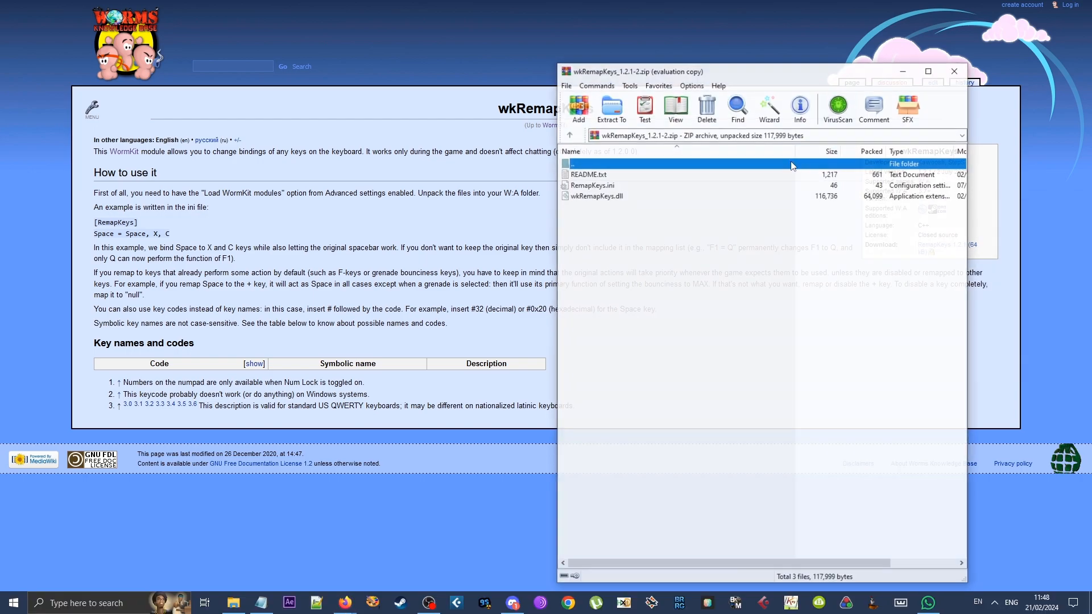
left_click(610, 108)
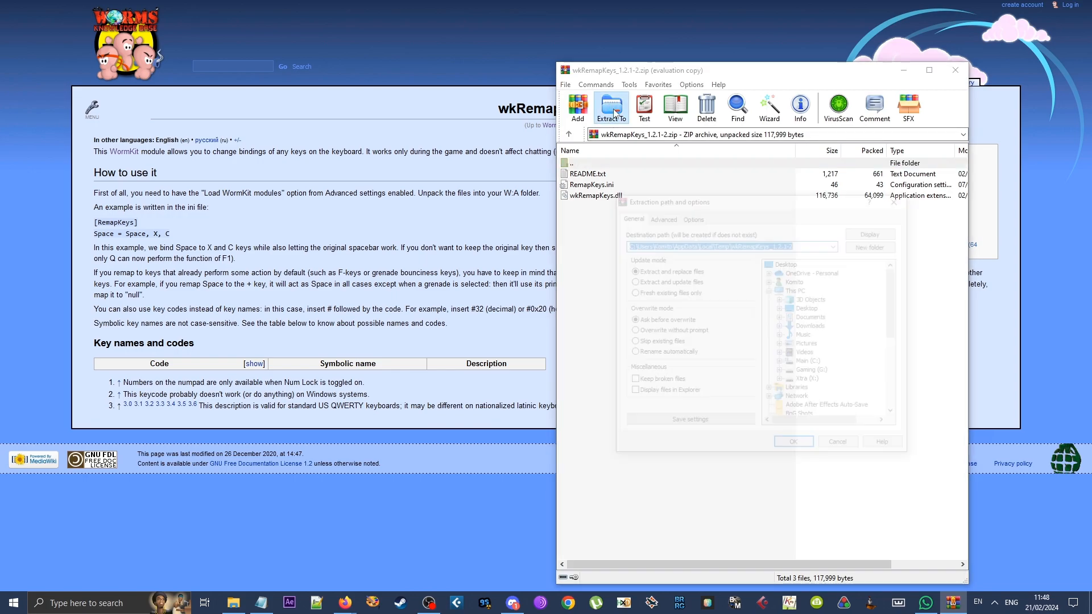
left_click(610, 109)
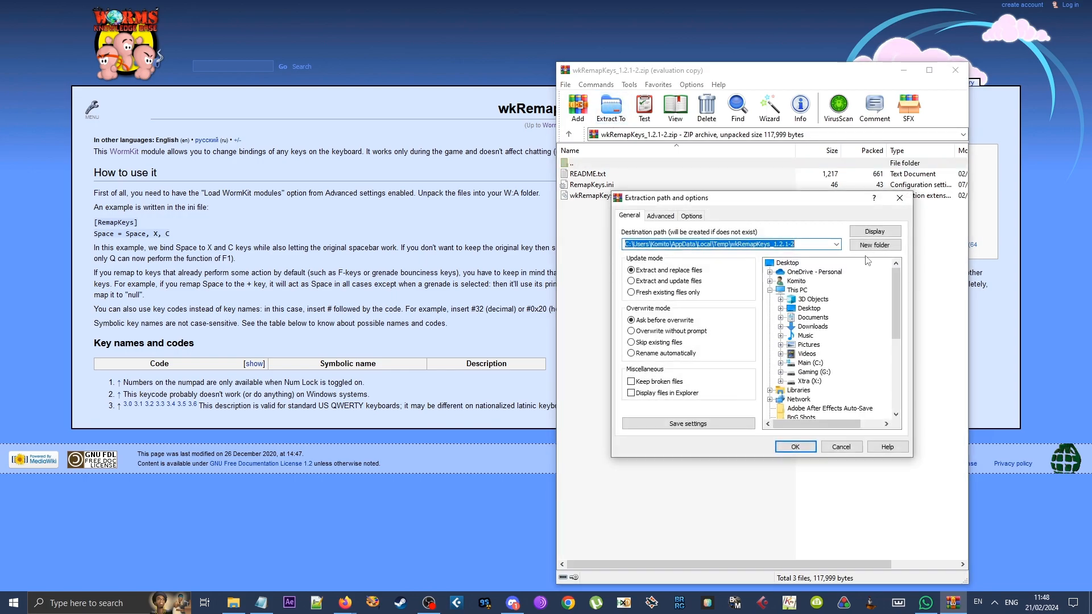
left_click(835, 244)
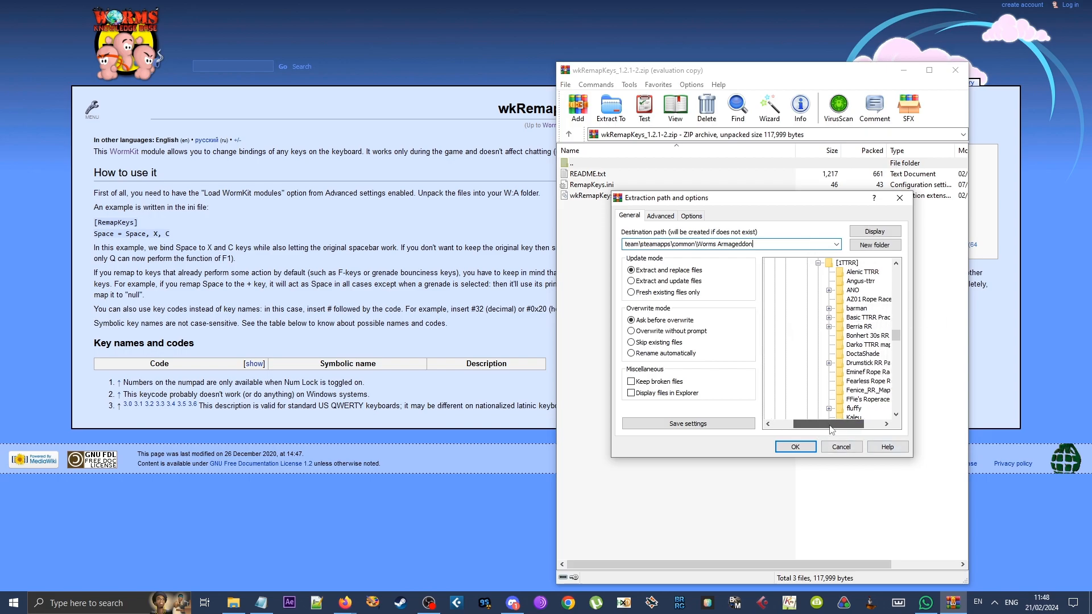
left_click(828, 262)
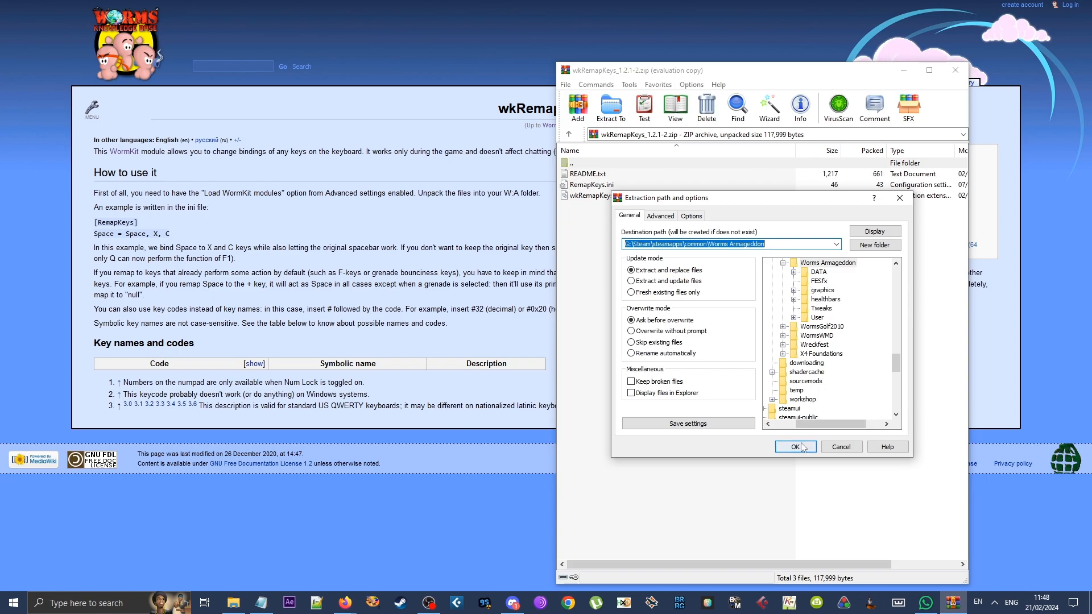
left_click(797, 446)
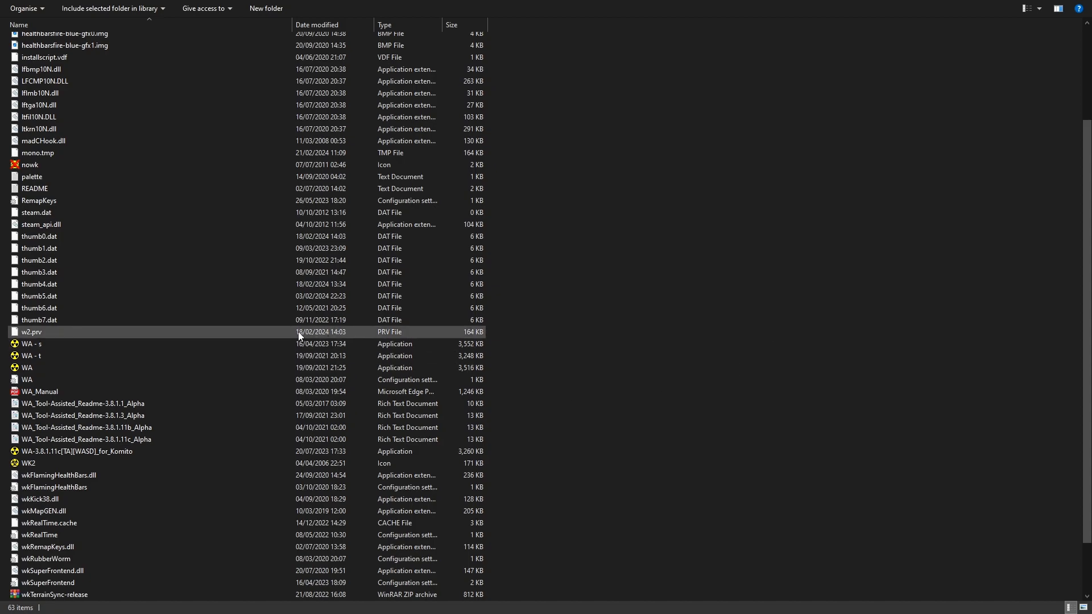
- Open RemapKeys.ini from the game folder in Notepad to view the Space and F8 bindings
left_click(300, 331)
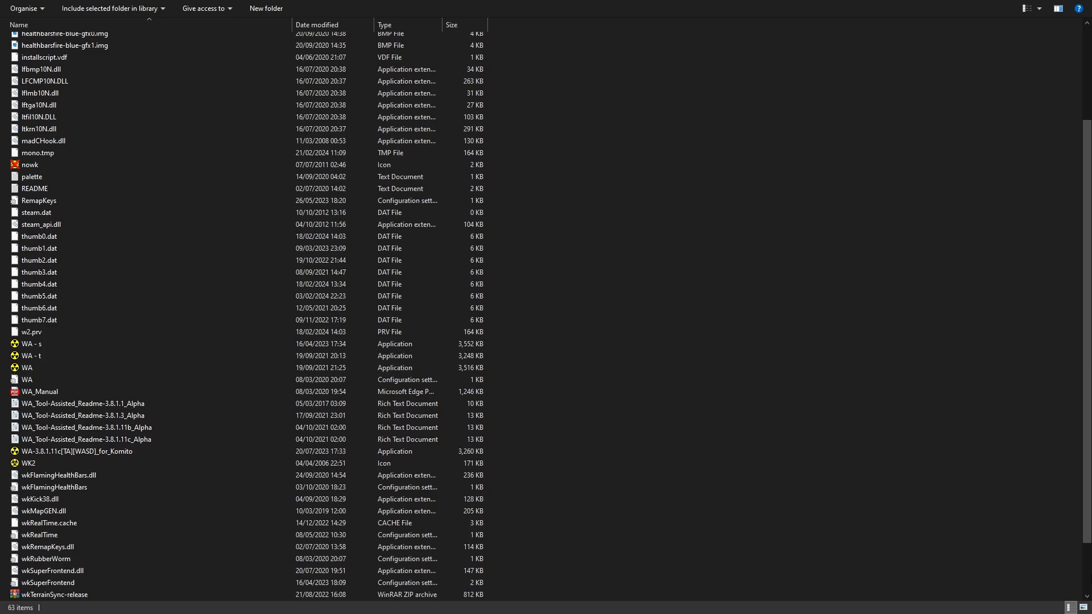
left_click(84, 440)
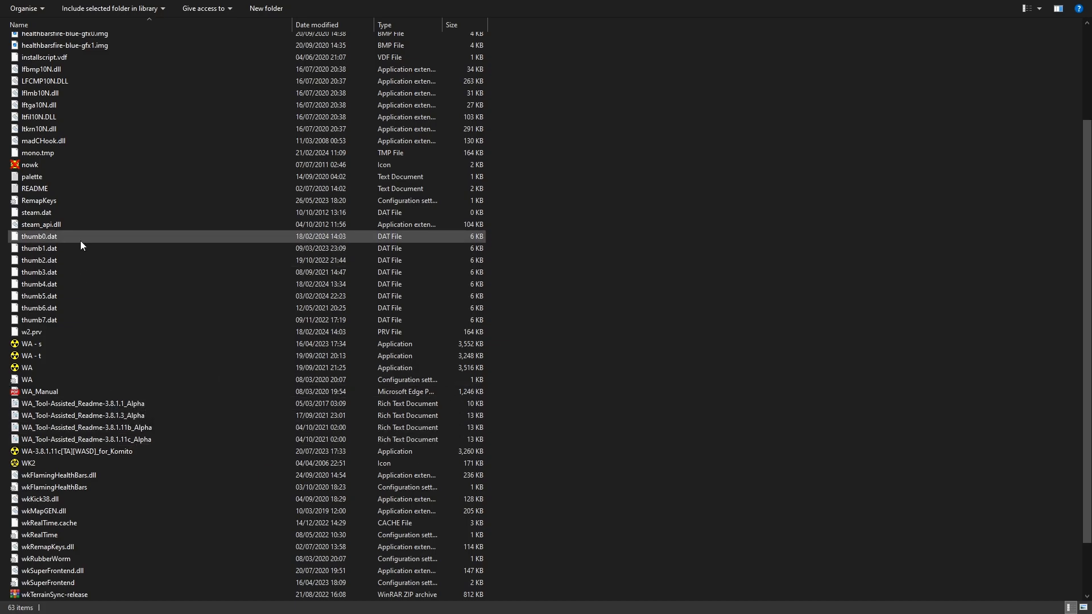
mouse_move(38, 201)
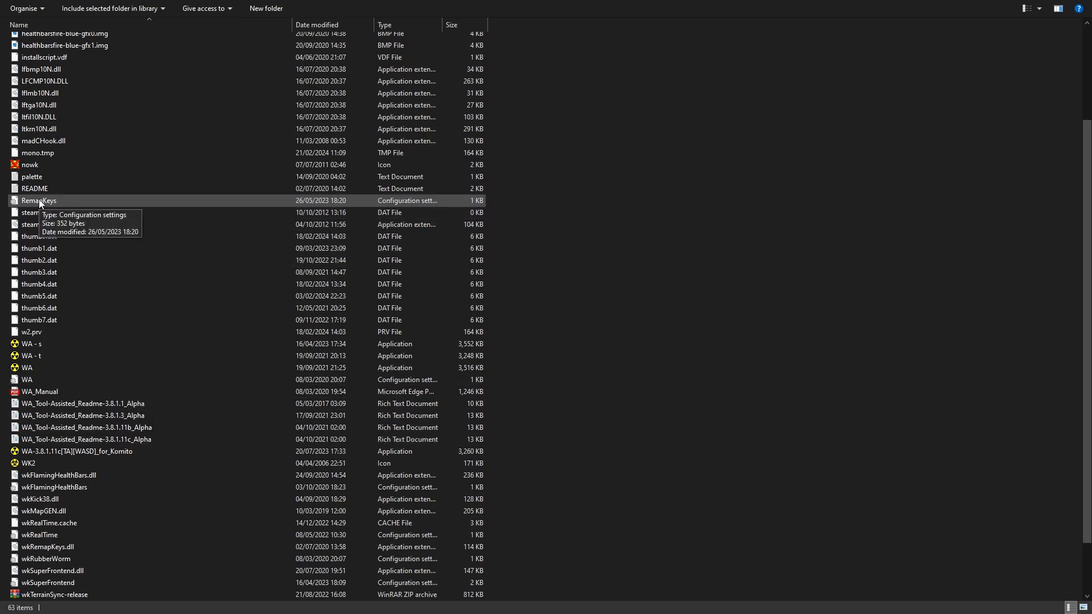
double_click(38, 201)
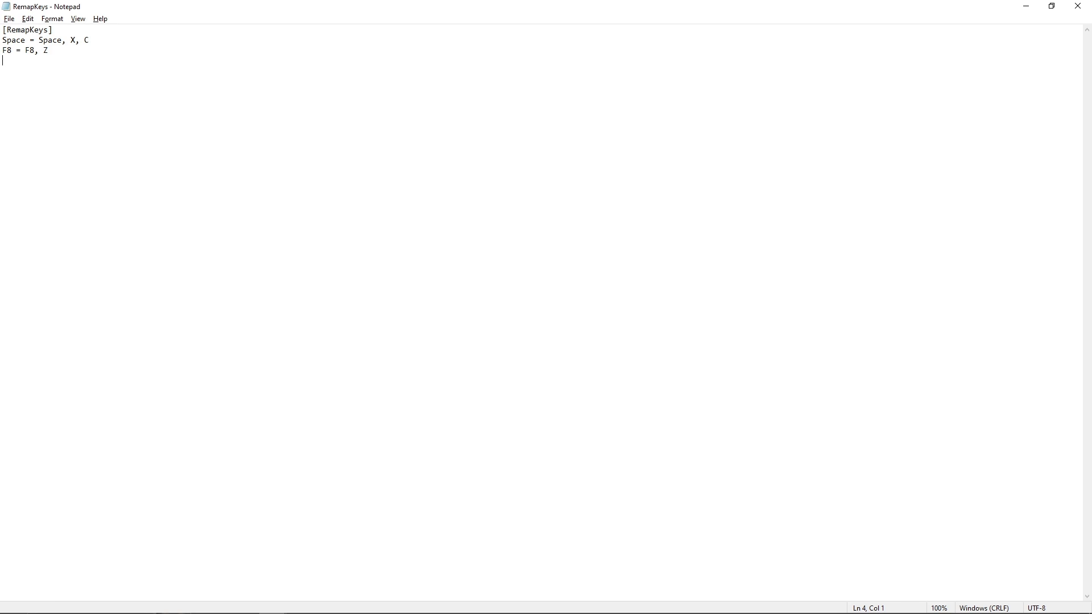
mouse_move(71, 50)
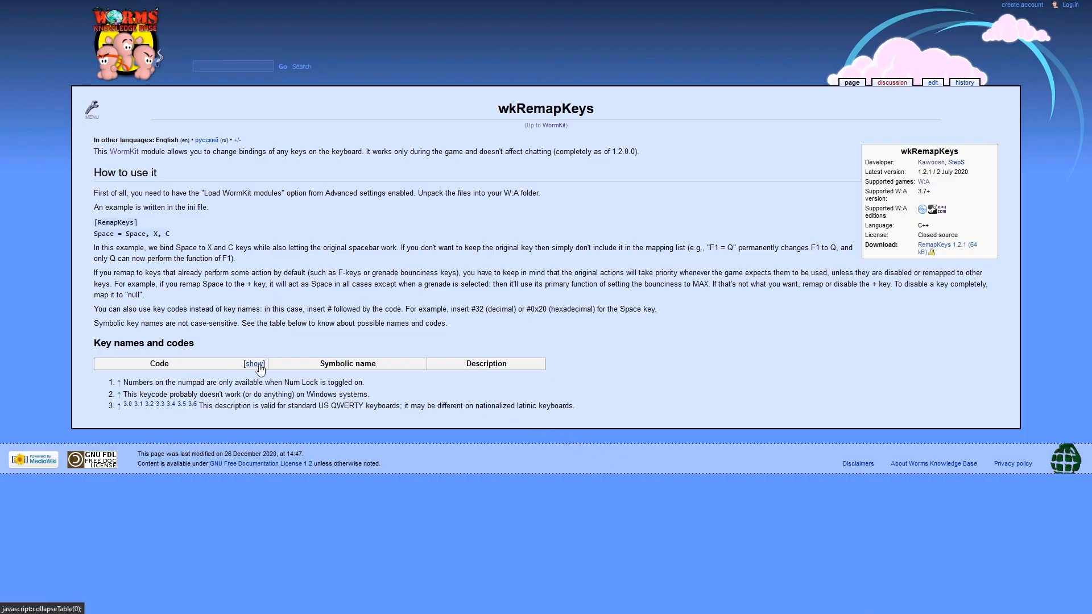
- Scroll the wkRemapKeys article to the How to use it section and key names table
left_click(254, 364)
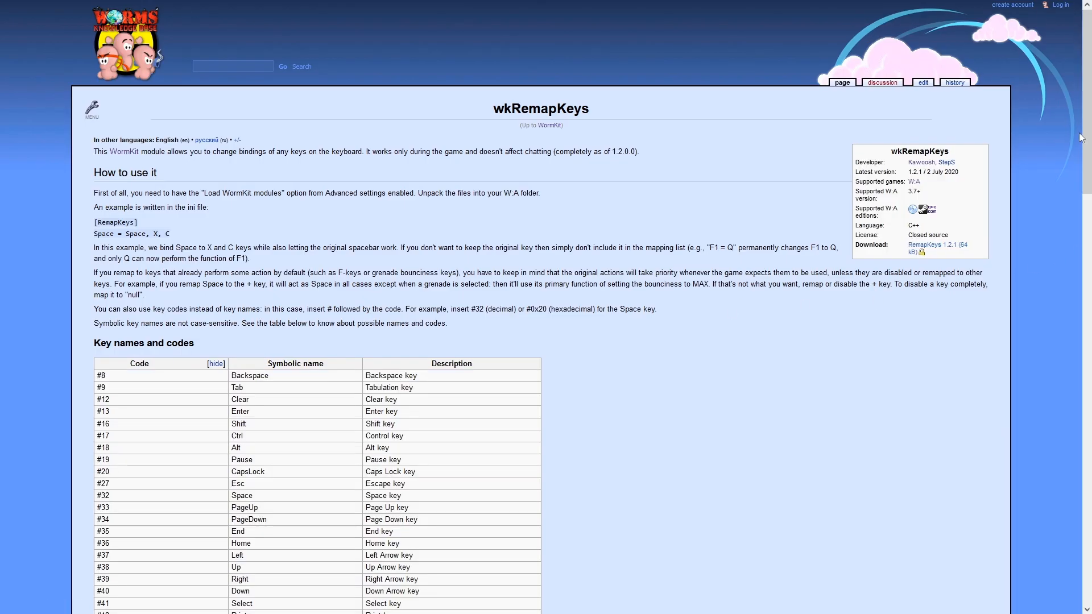
scroll("down", 3)
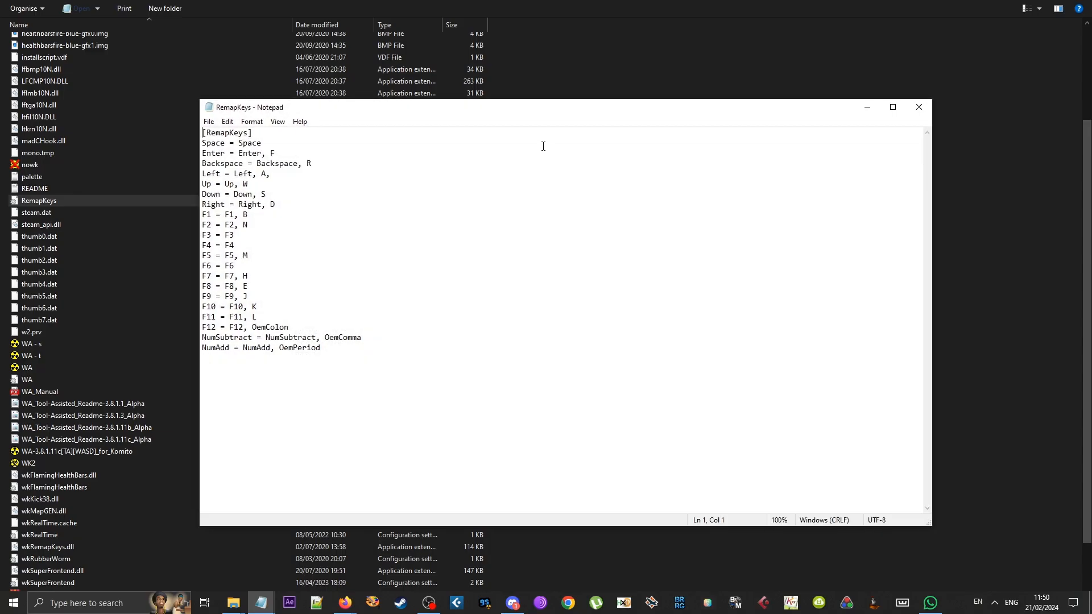
mouse_move(337, 153)
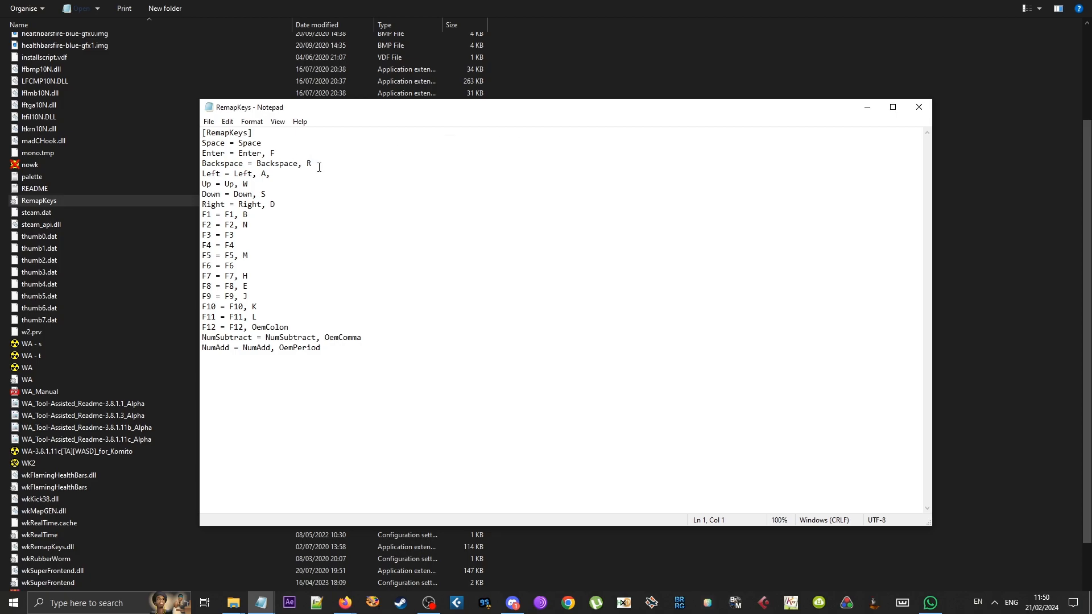
mouse_move(432, 357)
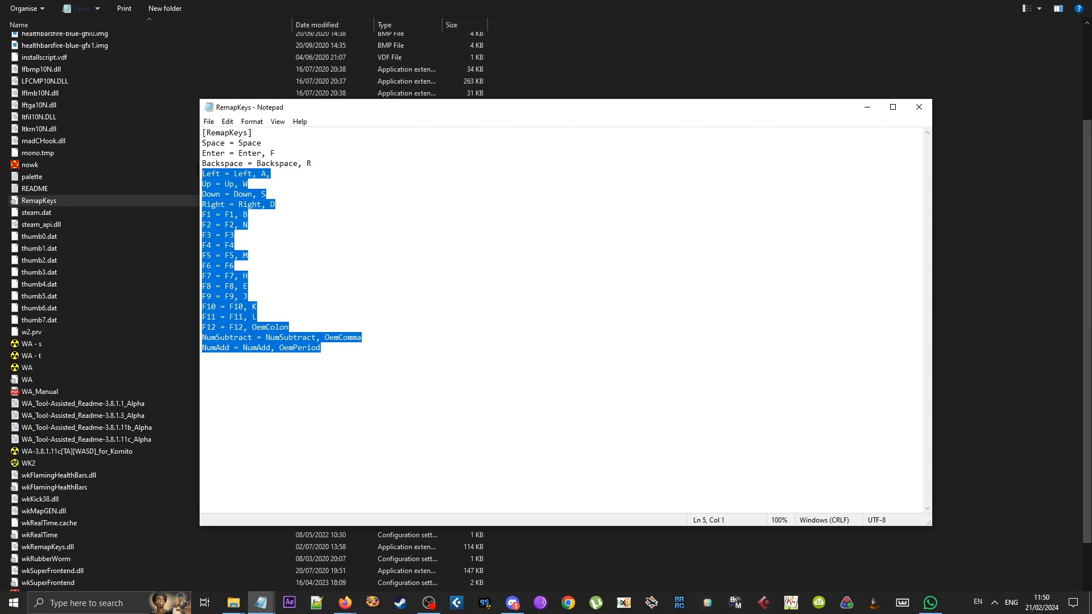
key("ctrl+a")
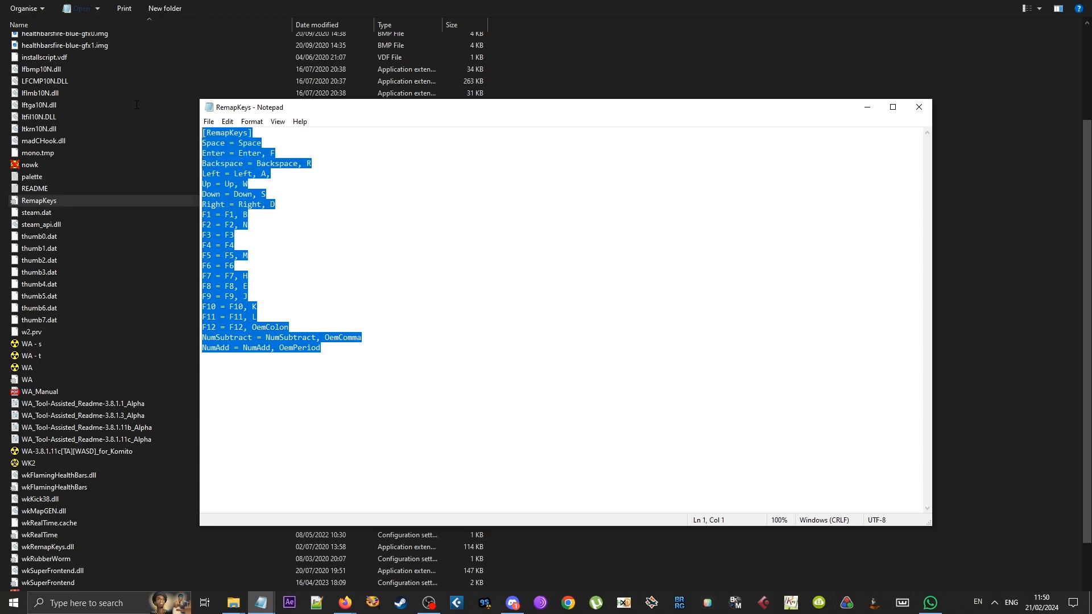
mouse_move(136, 109)
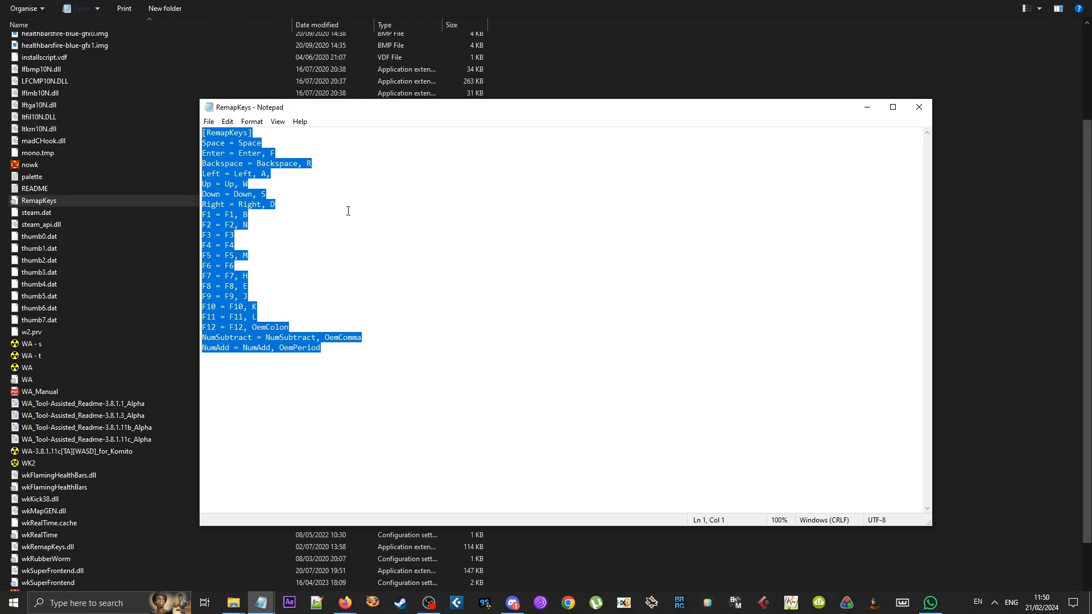
mouse_move(444, 252)
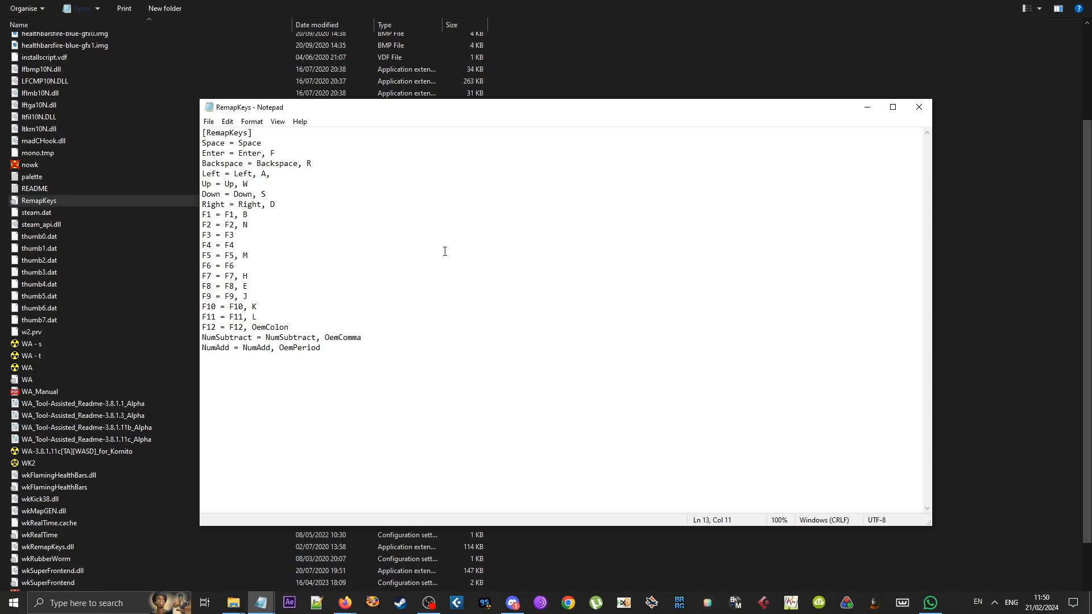
left_click(248, 255)
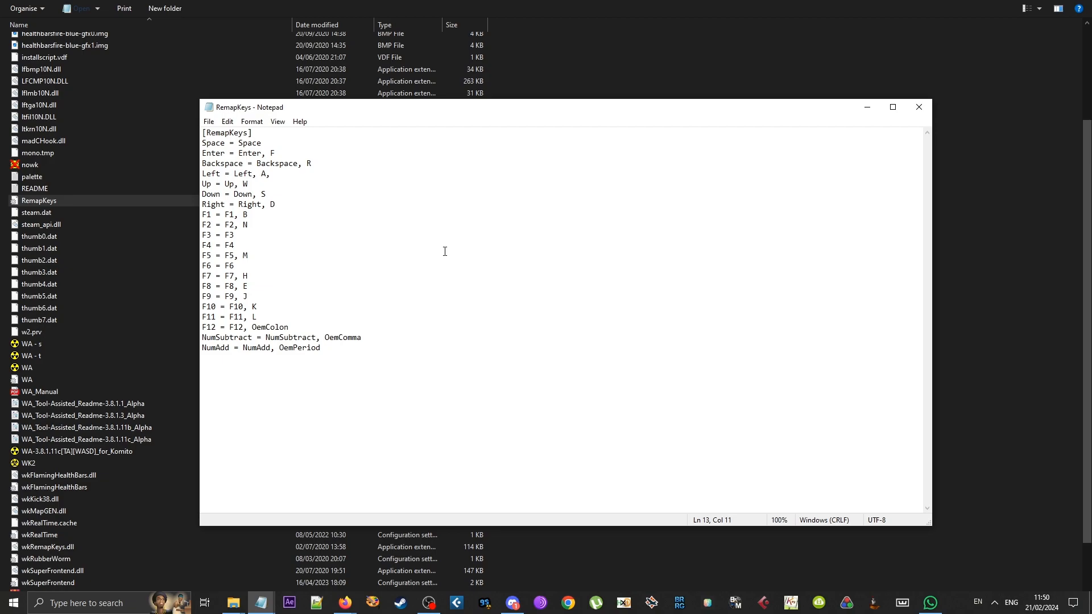
left_click(248, 255)
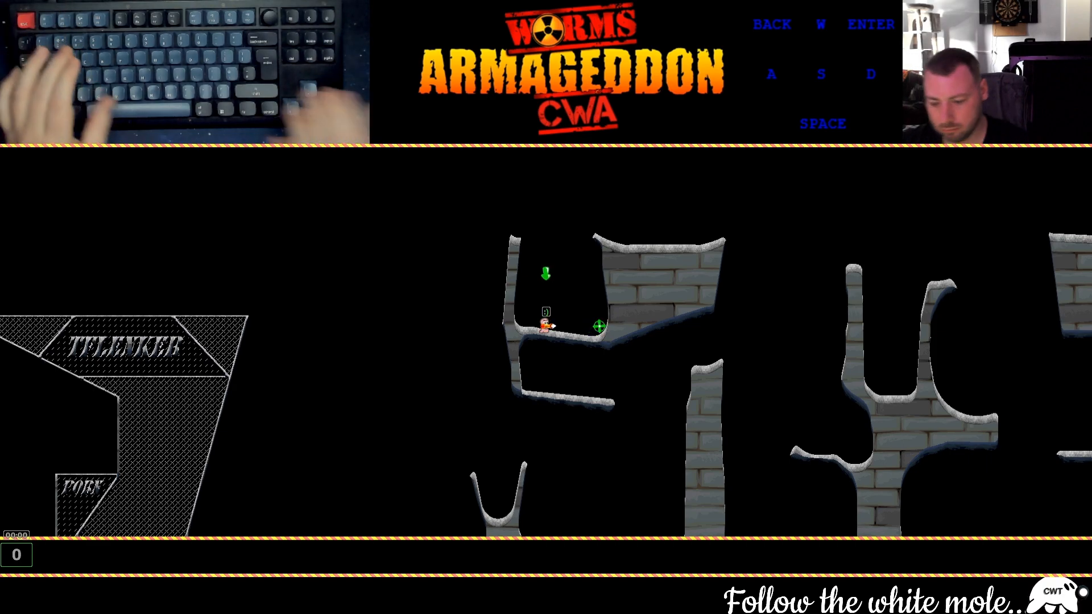
- Move and jump the worm with the remapped W key during a match
key("w")
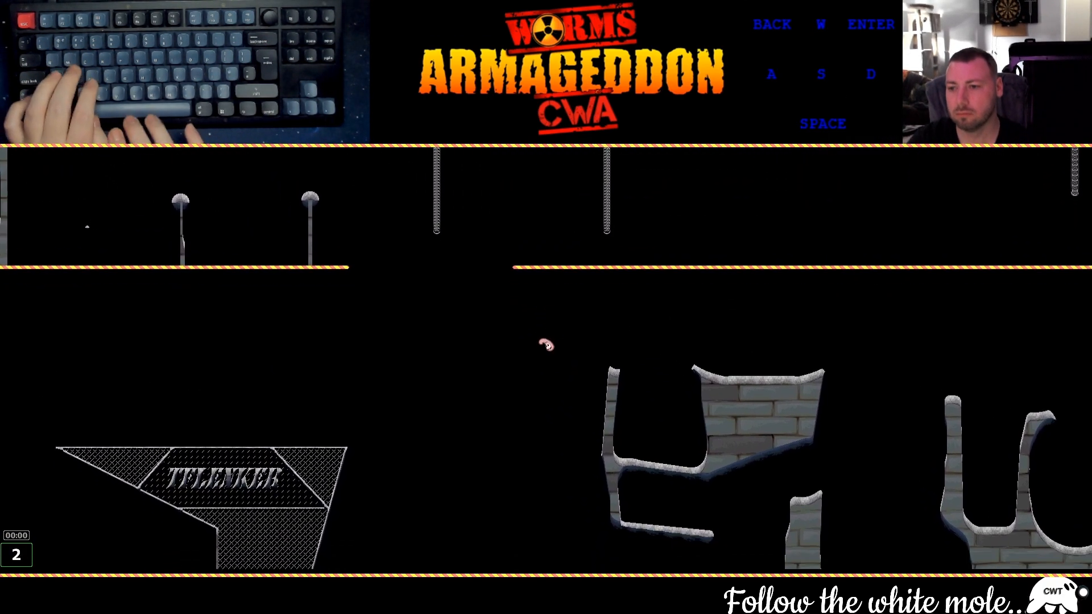
key("w")
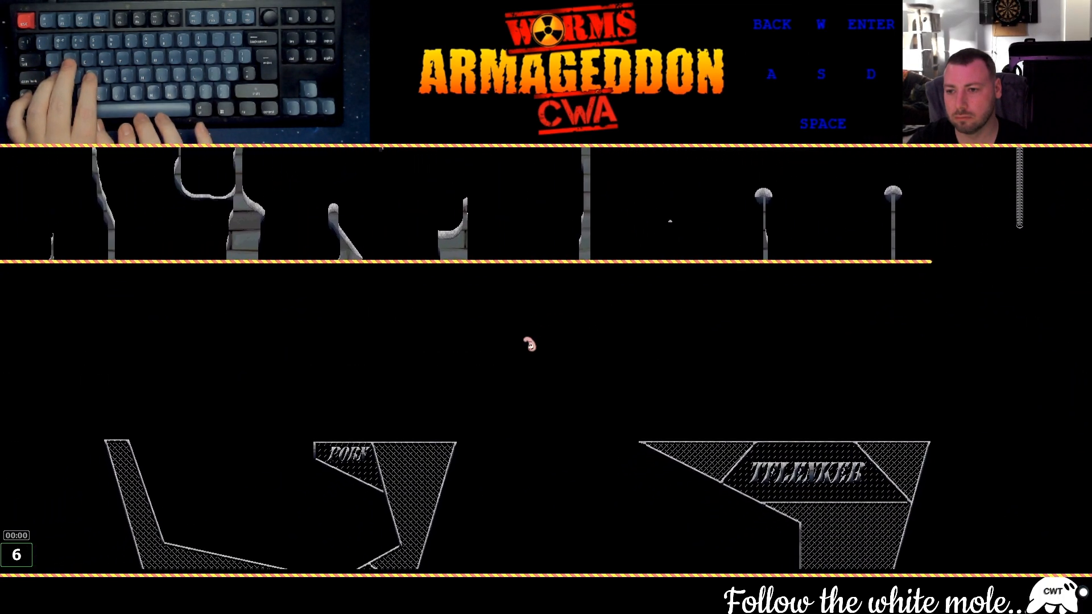
key("w")
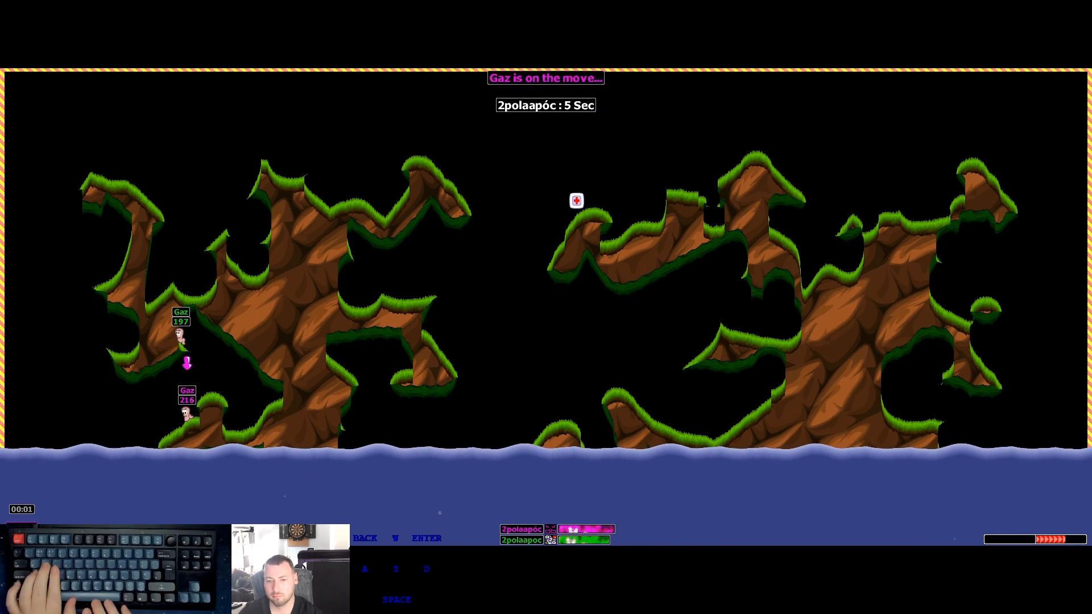
key("w")
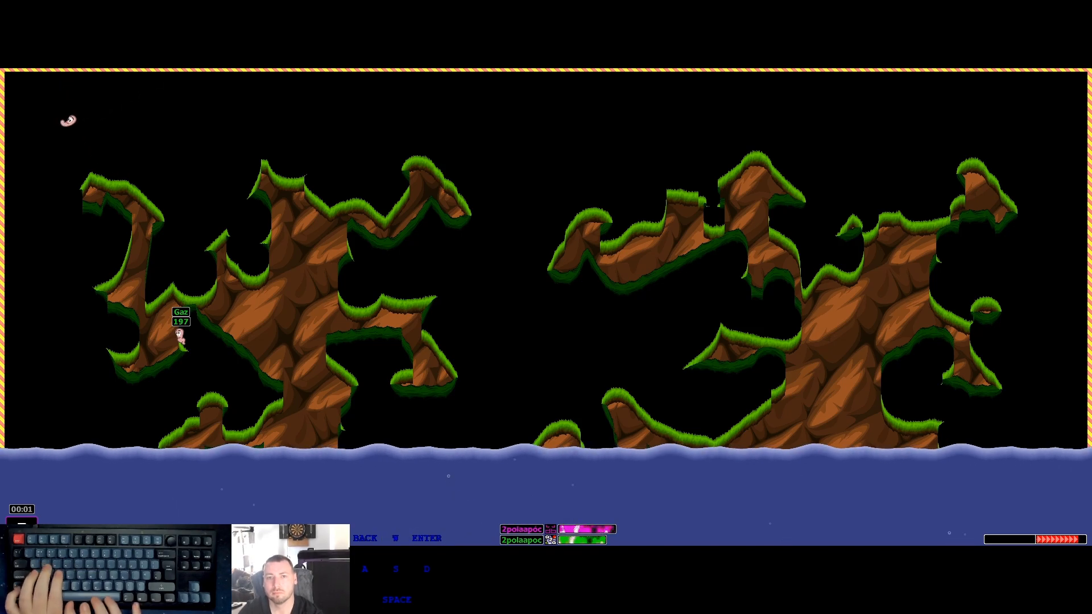
key("w")
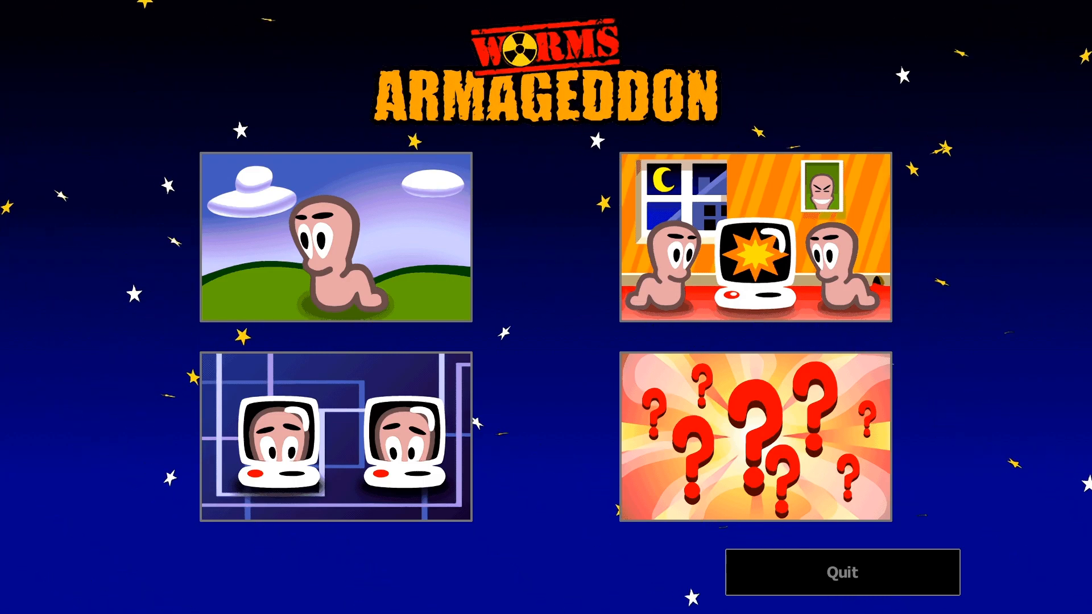
mouse_move(335, 438)
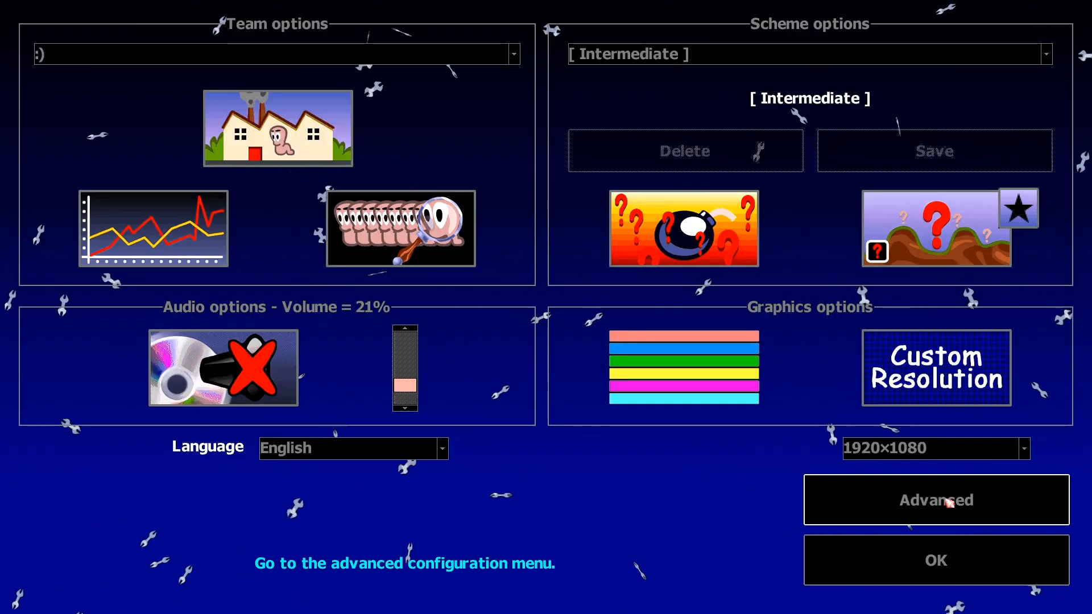
- Open the Advanced options to reach the Load WormKit modules tweak
left_click(935, 500)
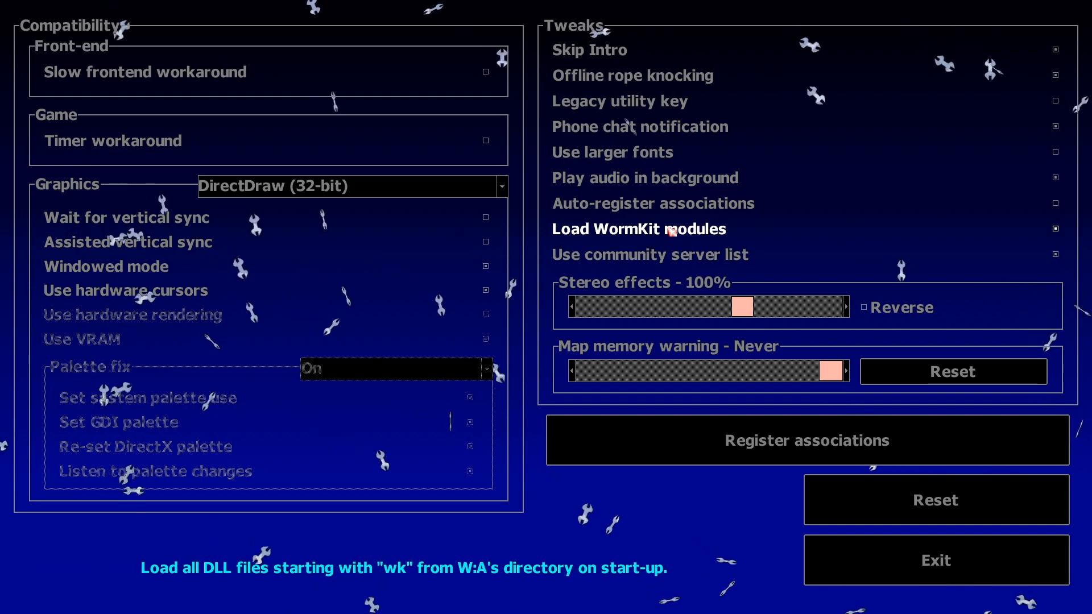